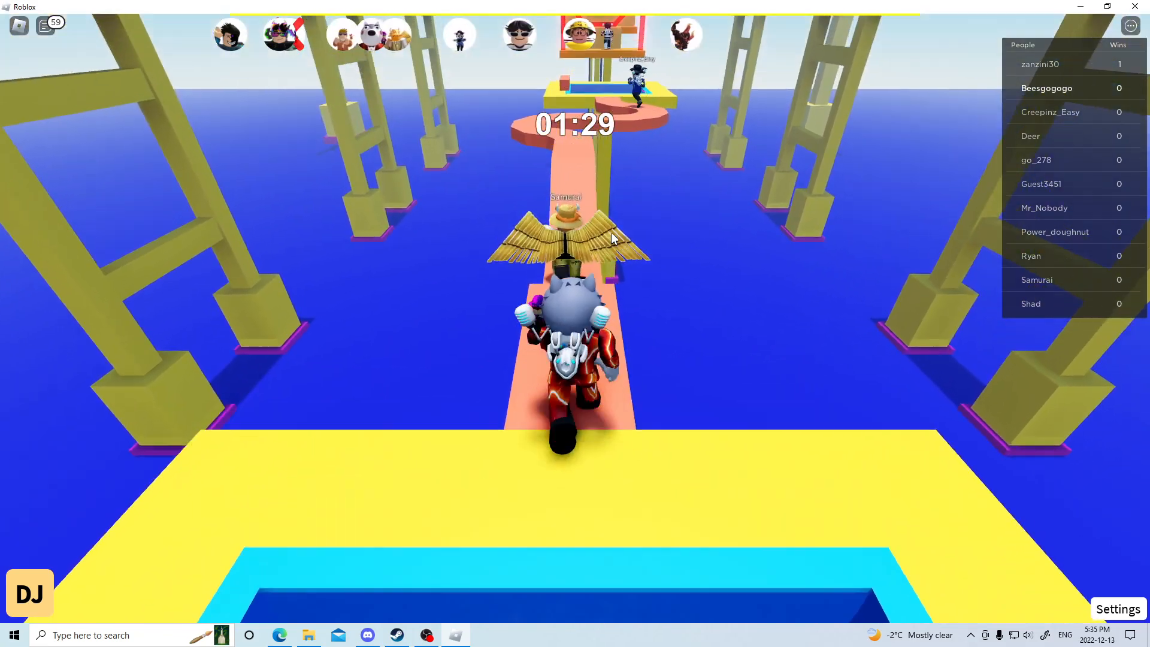
# Run forward along the narrow salmon walkway over the water, jumping the gaps to the finish platform.
pyautogui.press('w')
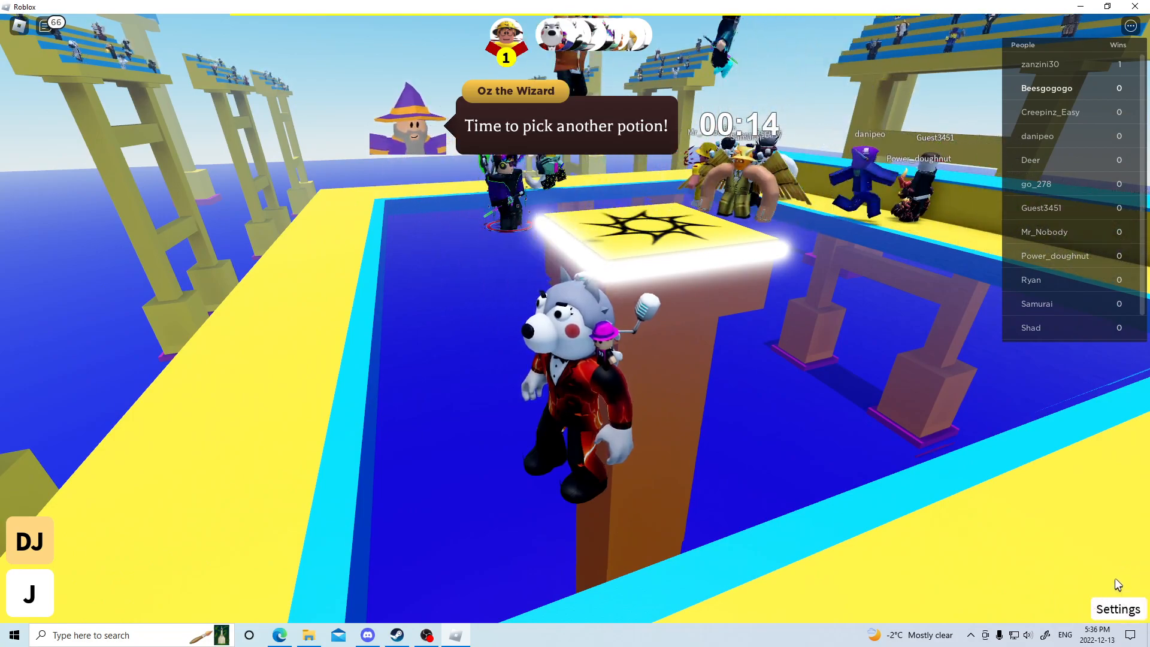
pyautogui.moveTo(1018, 520)
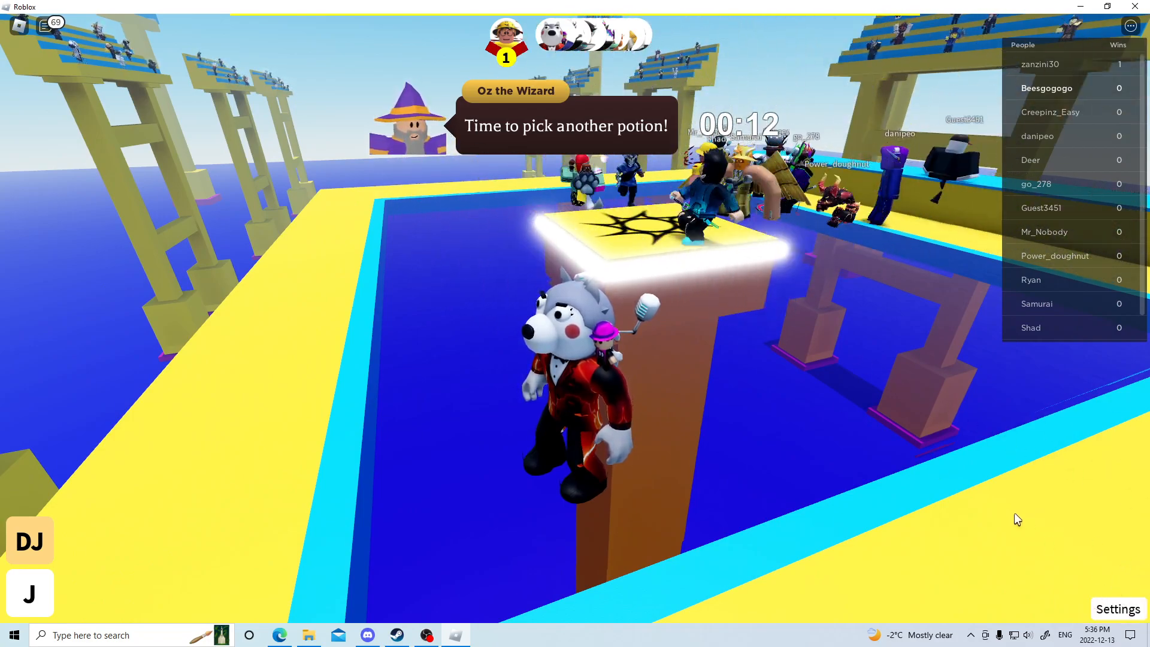